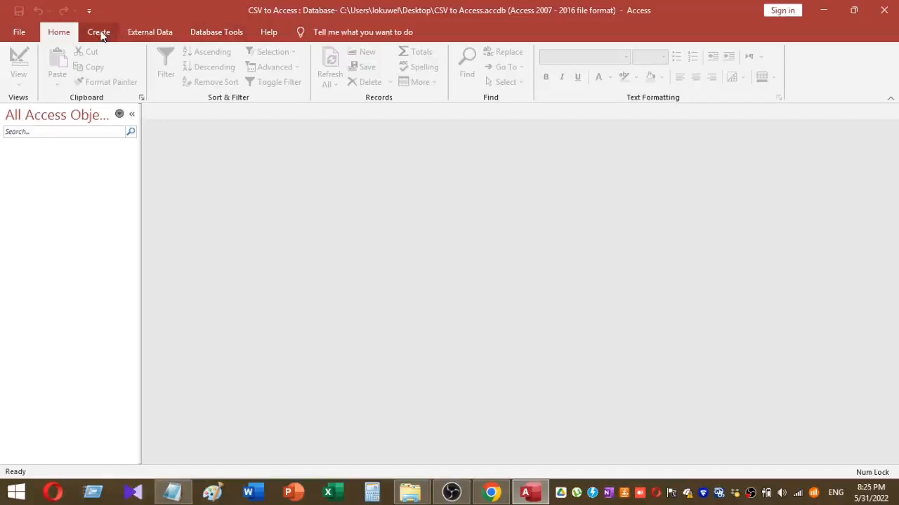
- Create a blank form, save it as frmCSV, and switch it to Design View
click(99, 31)
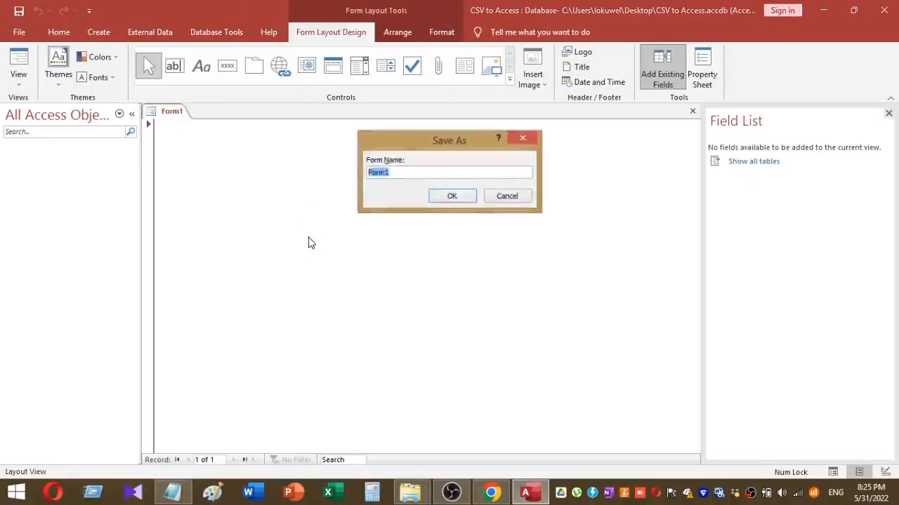
text(frmCSV)
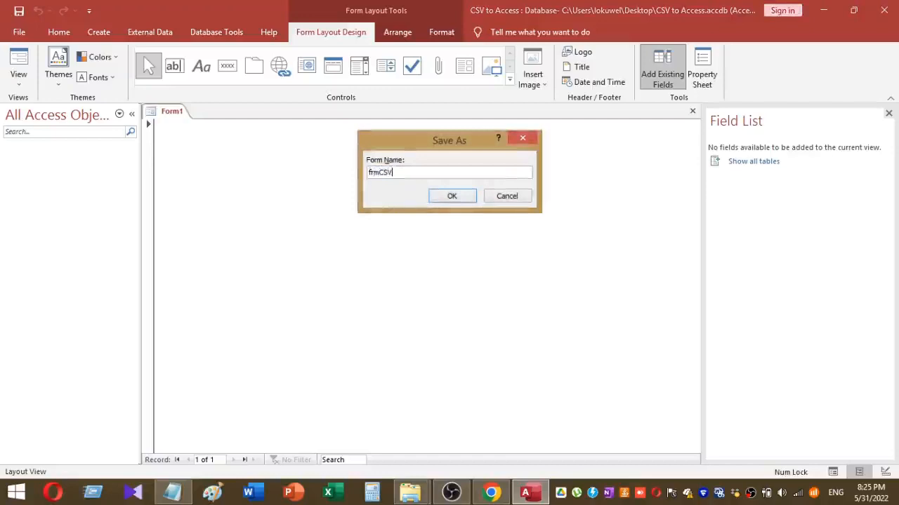
click(452, 196)
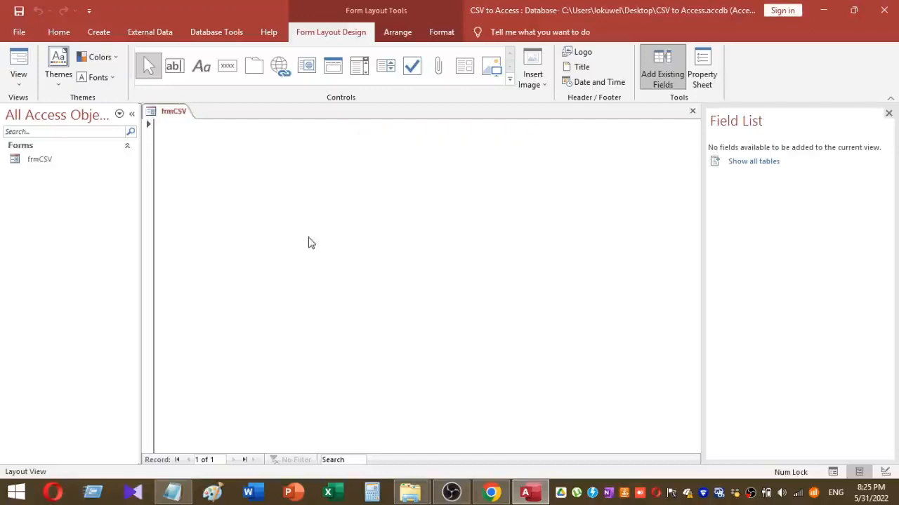
right_click(312, 242)
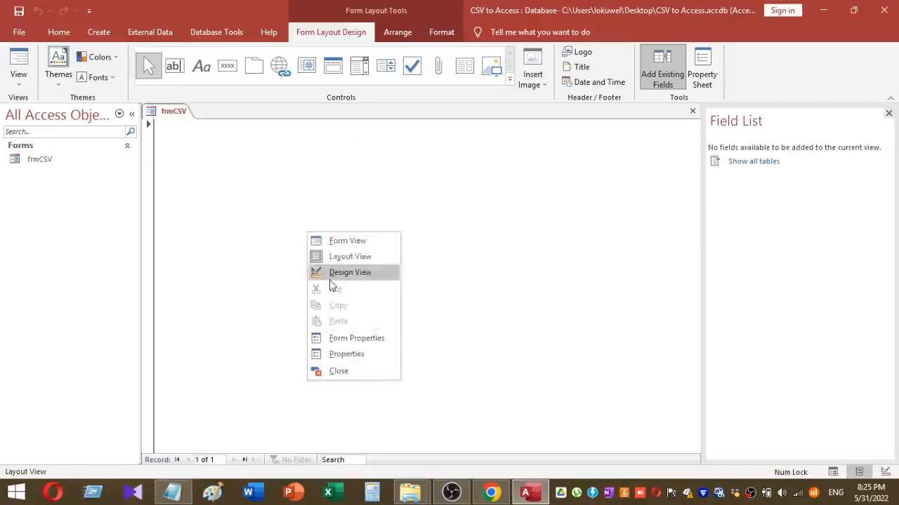
click(350, 272)
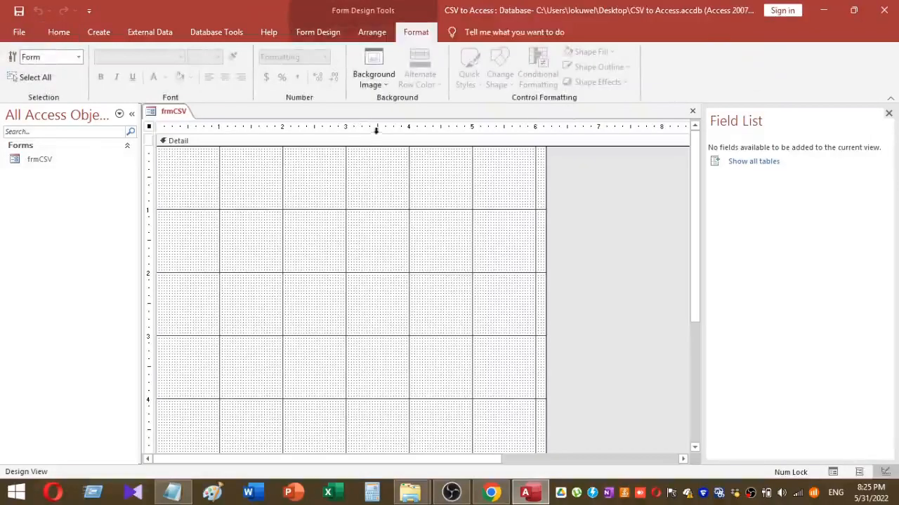
- Draw a plain command button in the middle of frmCSV, skipping the button wizard
click(317, 31)
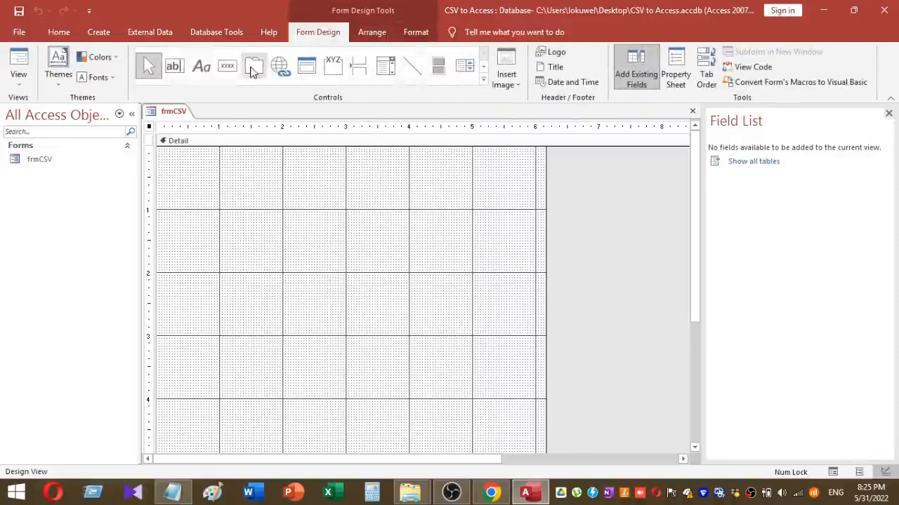
drag(267, 230, 394, 287)
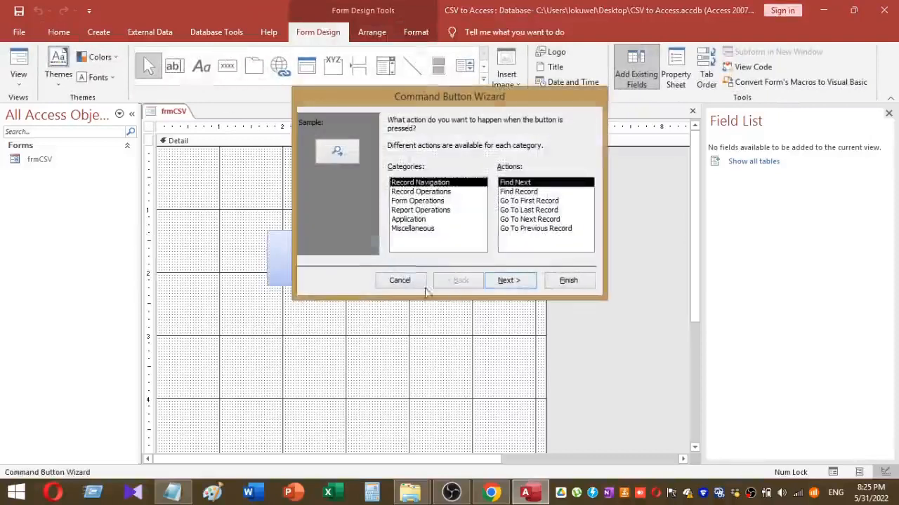
click(399, 281)
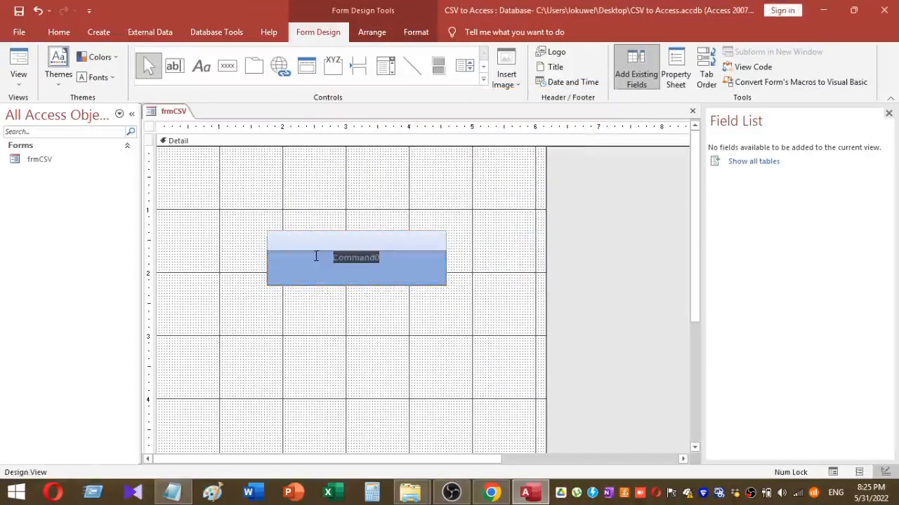
- Caption the button IMPORT CSV and set its font size to 20 points
text(c)
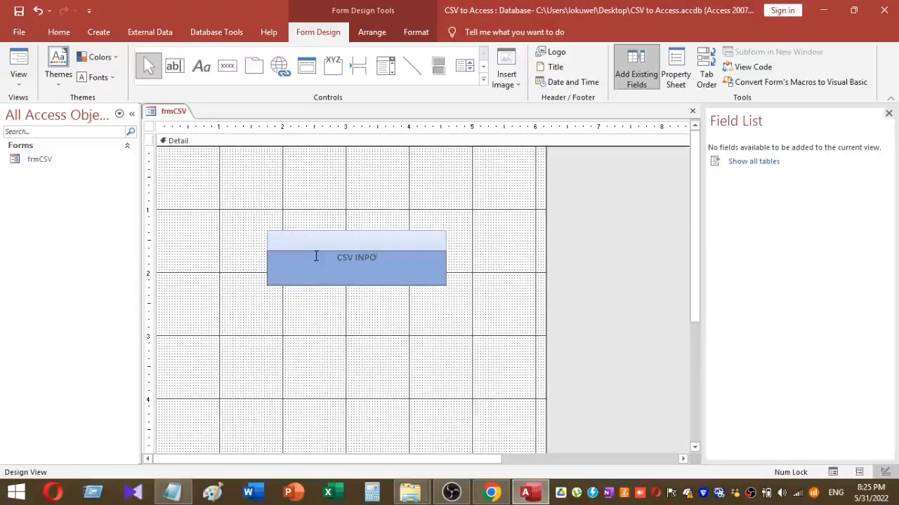
text(CSV I)
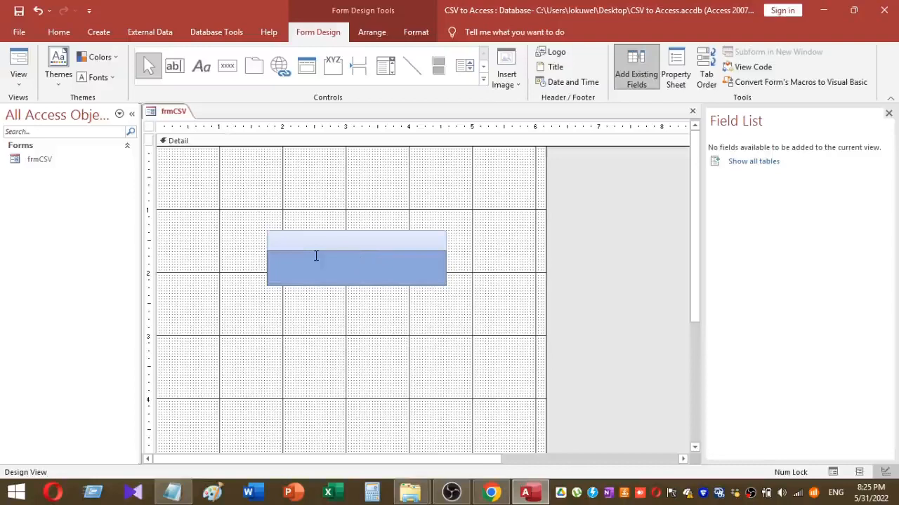
text(IMPORT)
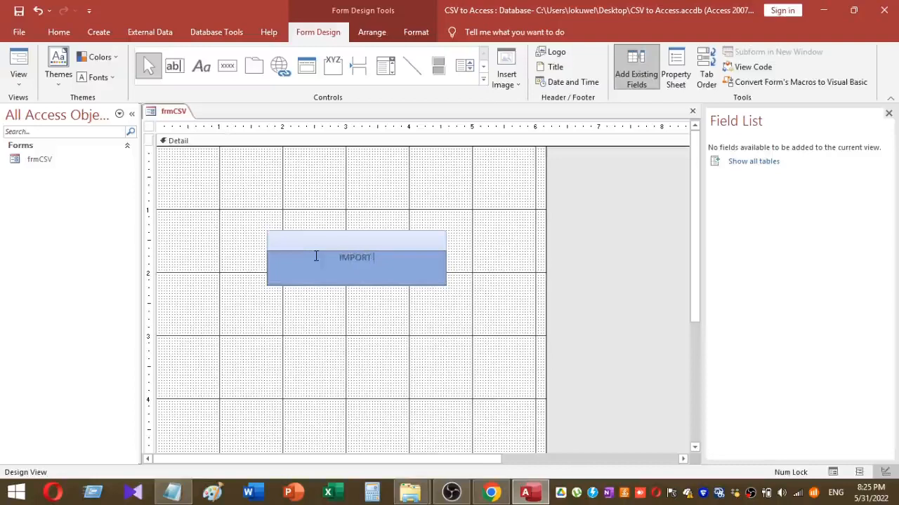
text(CA)
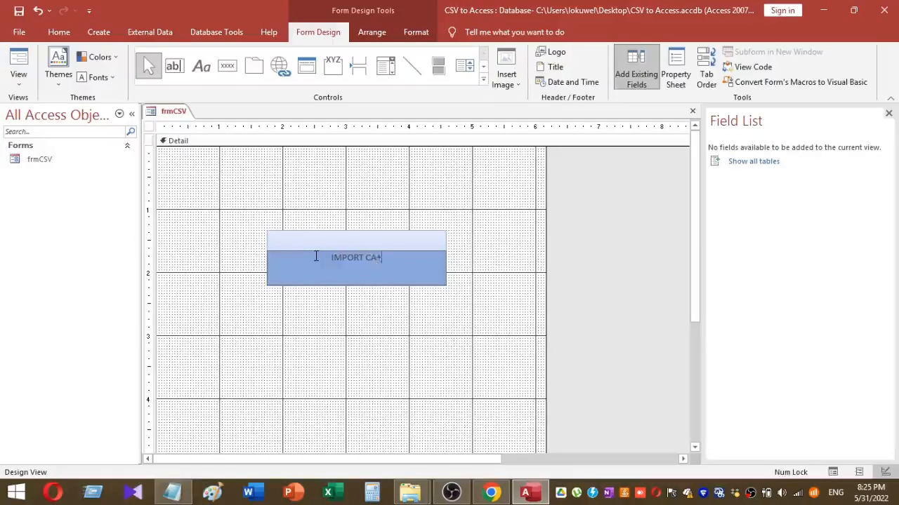
key(Backspace)
text(SV)
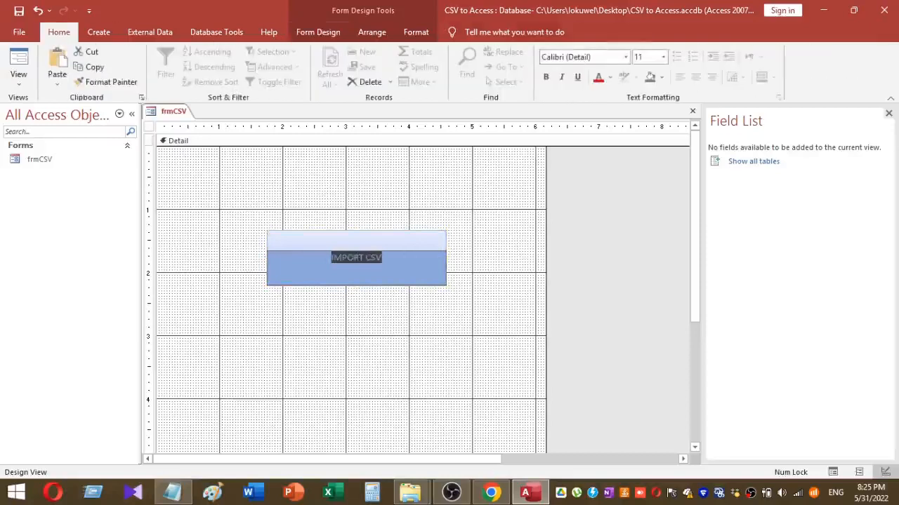
text(20)
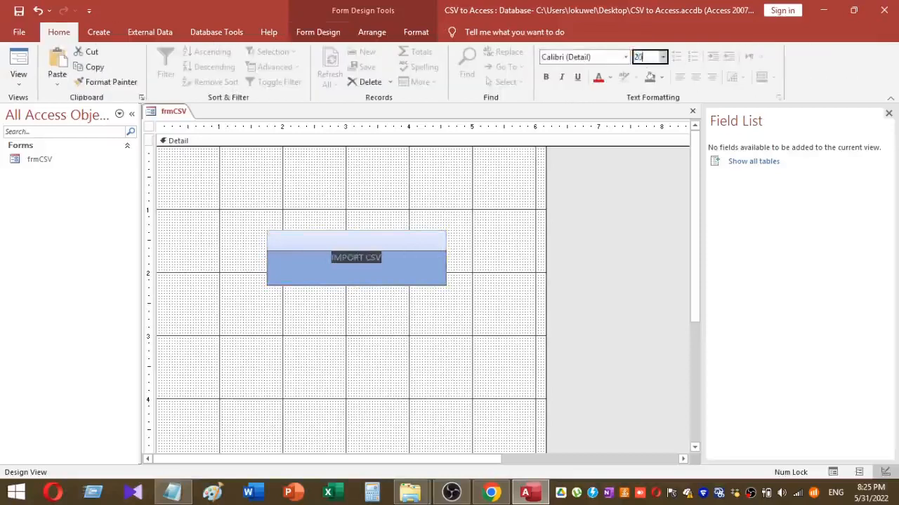
click(358, 396)
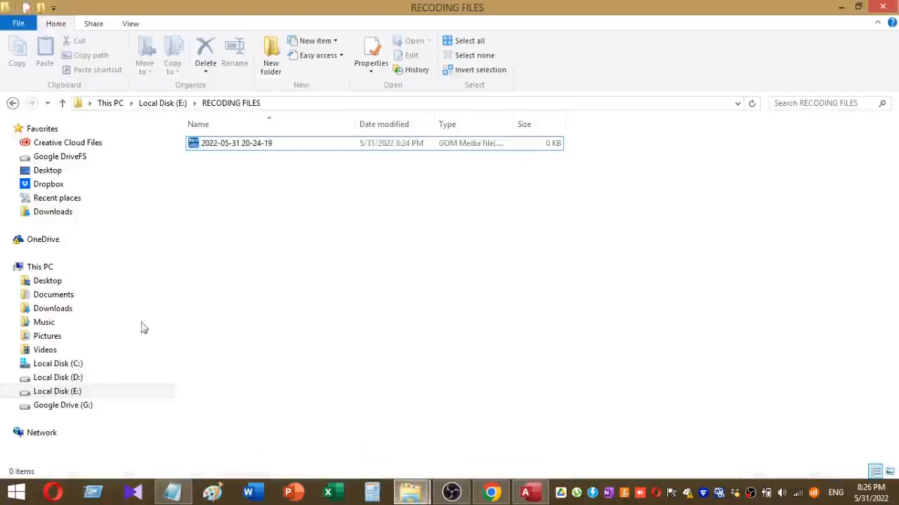
- Browse the D: drive into the ASOKA folder toward the 2022 1st Qtr VAT csv folder
click(58, 391)
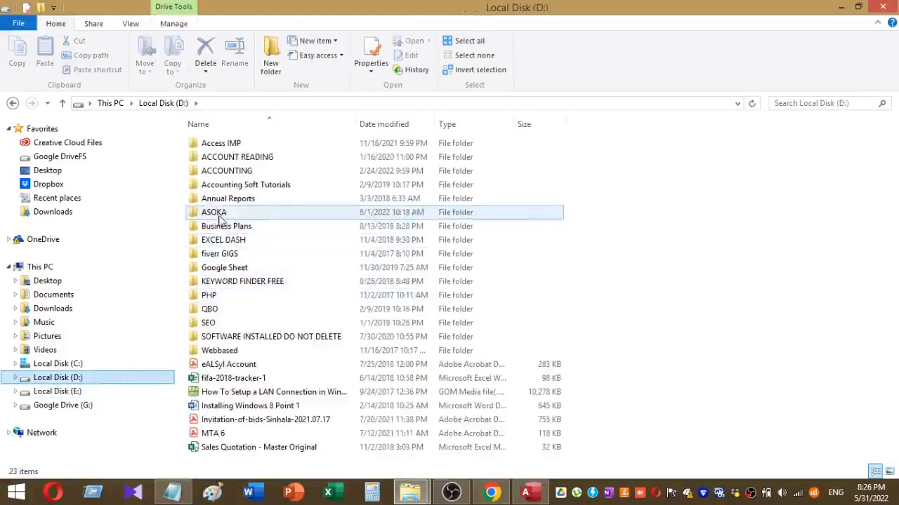
double_click(214, 212)
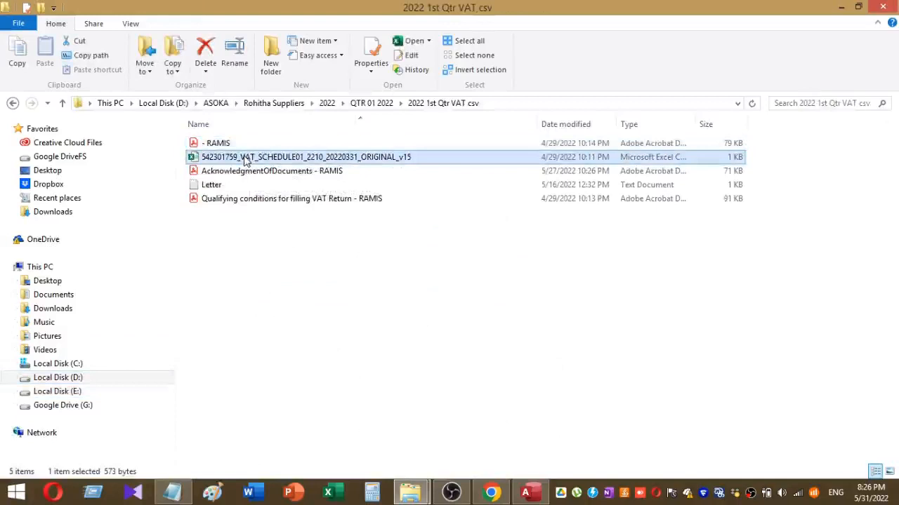
mouse_move(250, 163)
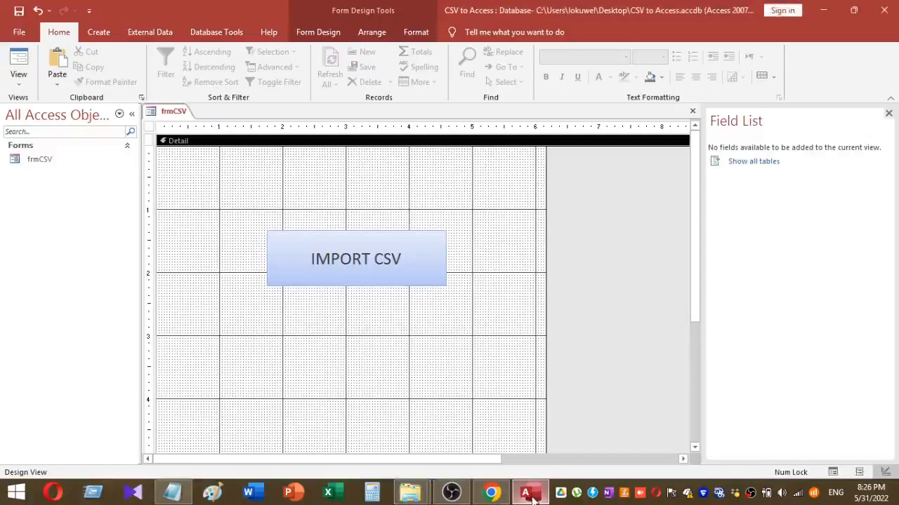
mouse_move(483, 444)
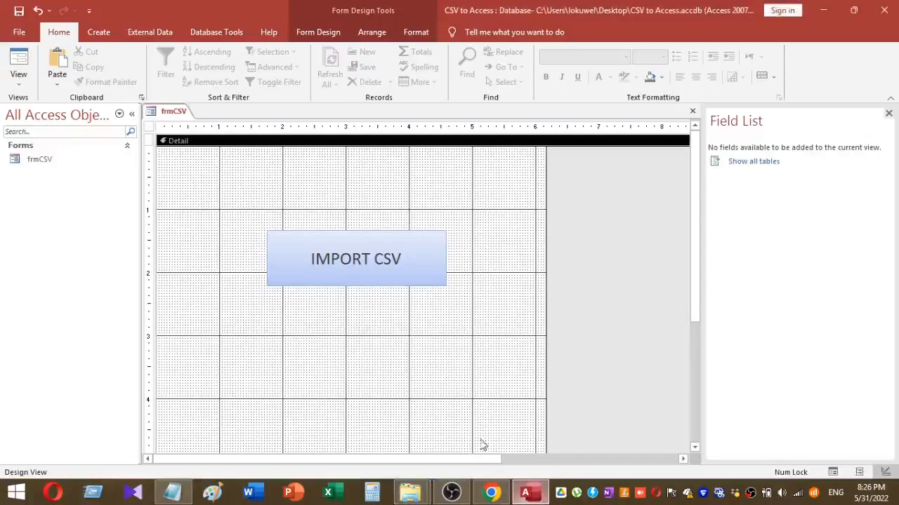
- Build the IMPORT CSV button's click event with the Code Builder
click(356, 258)
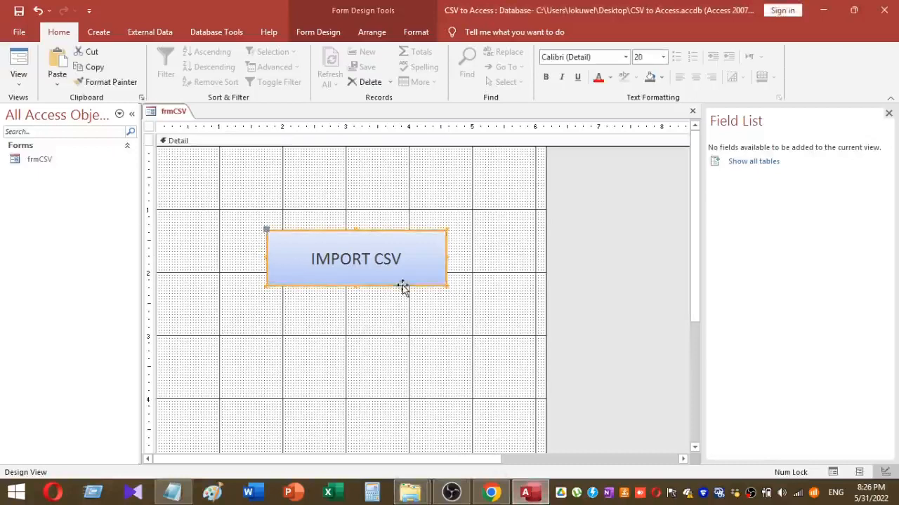
right_click(357, 258)
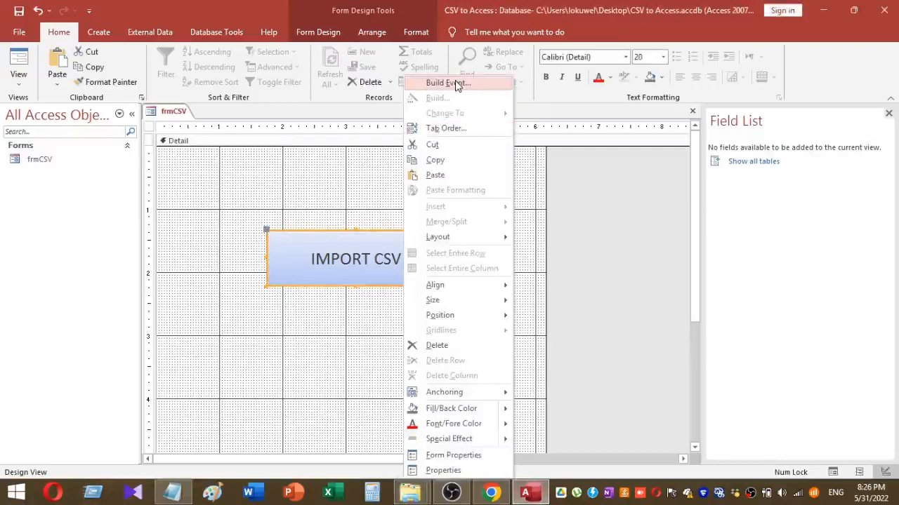
click(448, 83)
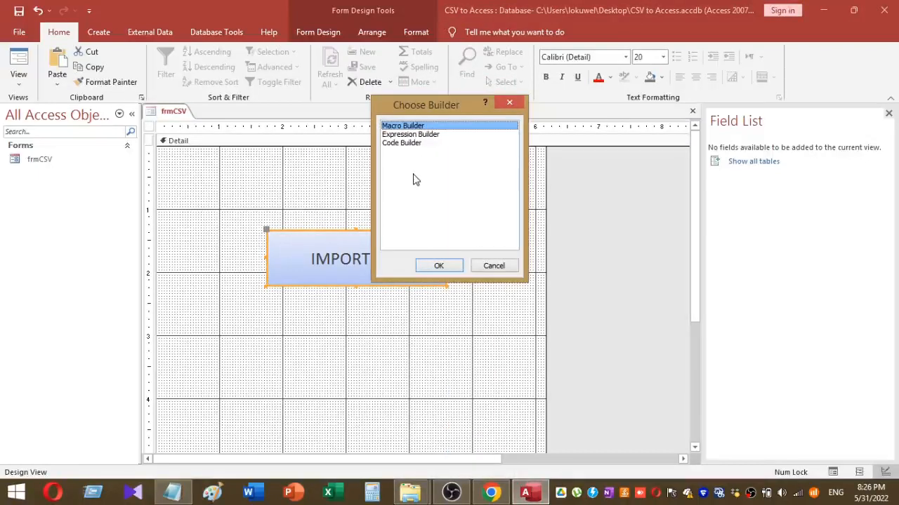
mouse_move(410, 147)
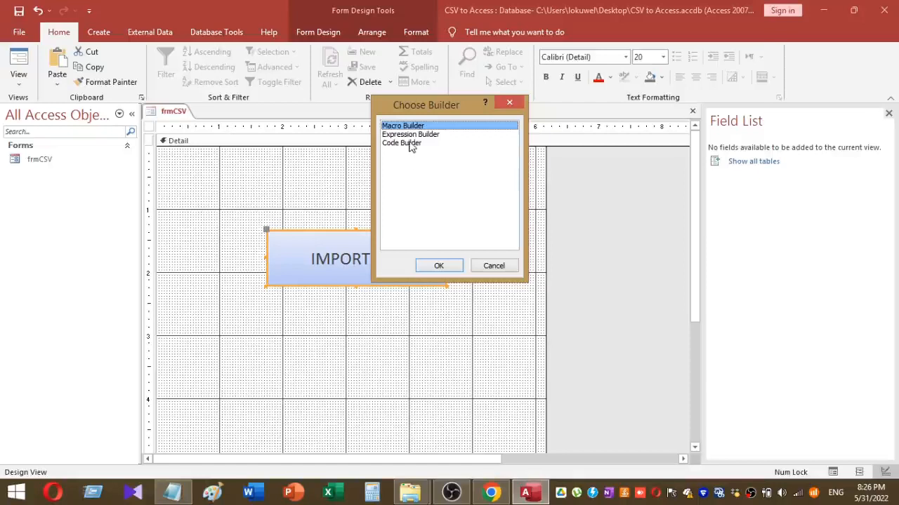
click(402, 144)
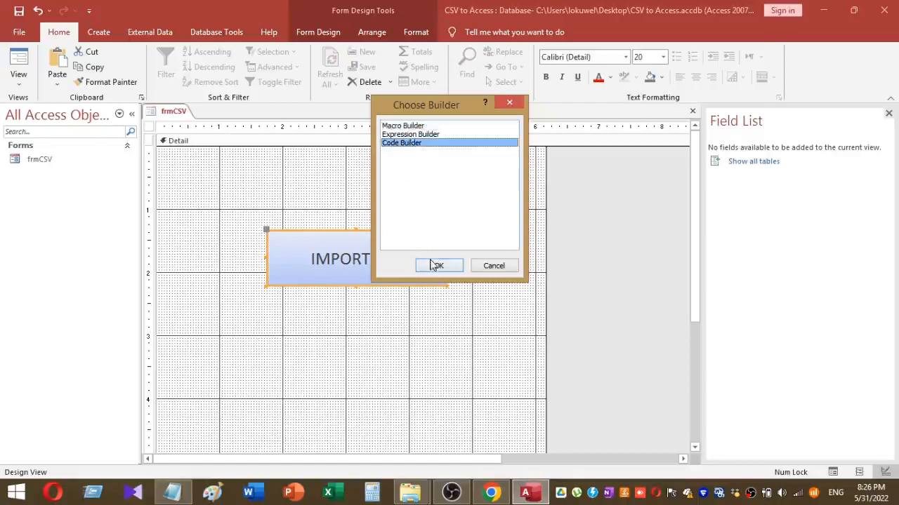
click(438, 266)
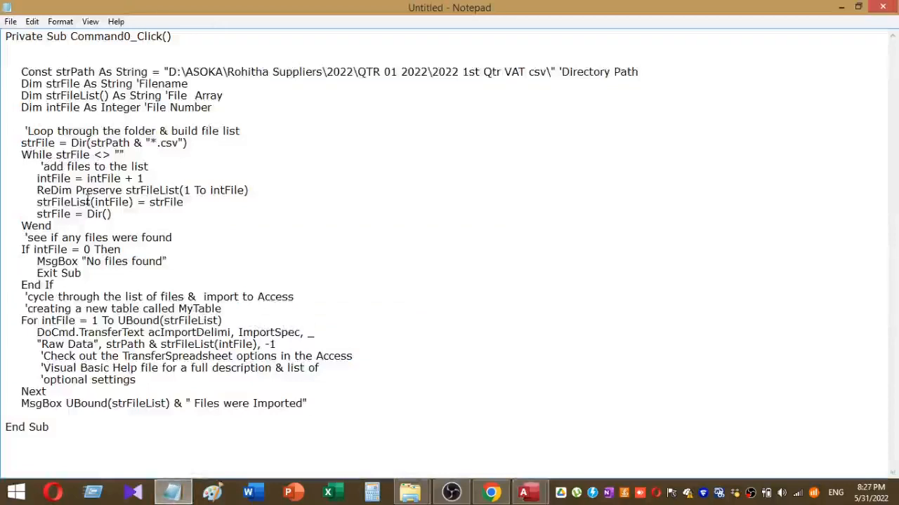
- Select the whole Command0_Click import routine in Notepad for copying
drag(21, 72, 111, 213)
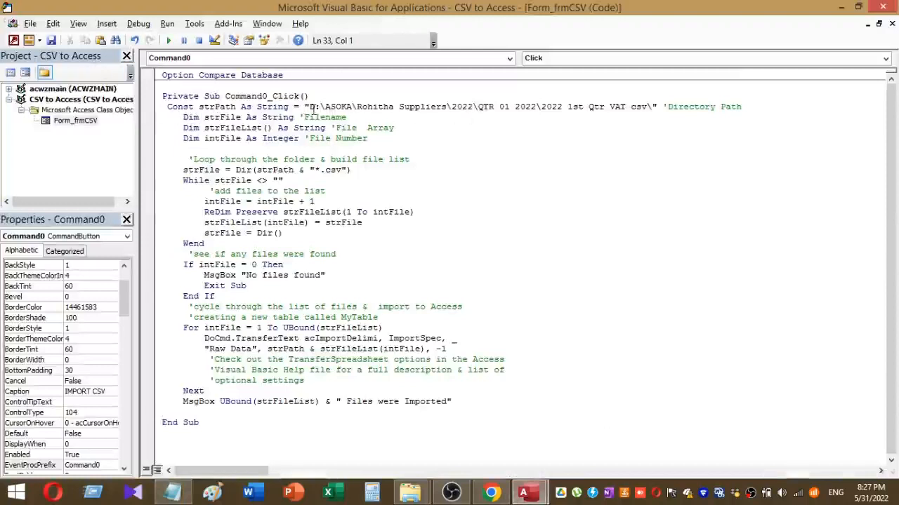
- Highlight the strPath folder path constant in the pasted routine to review it
drag(314, 106, 649, 107)
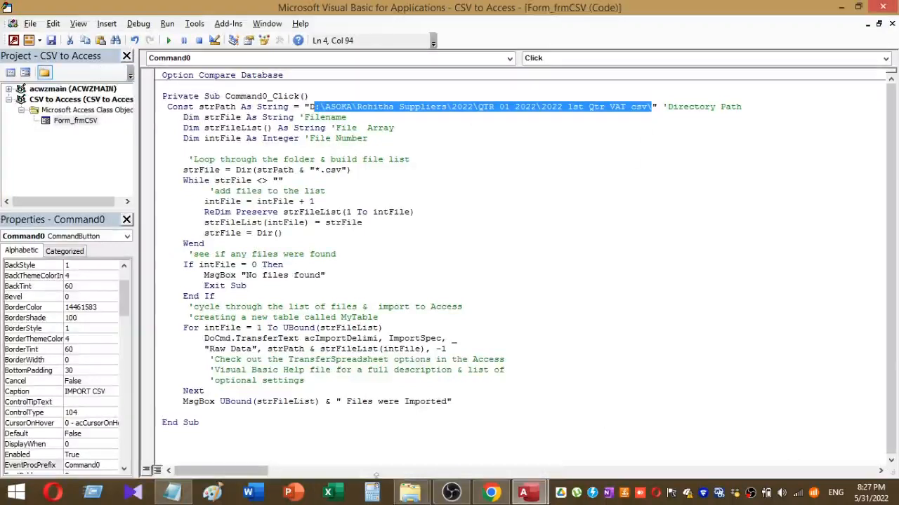
click(410, 491)
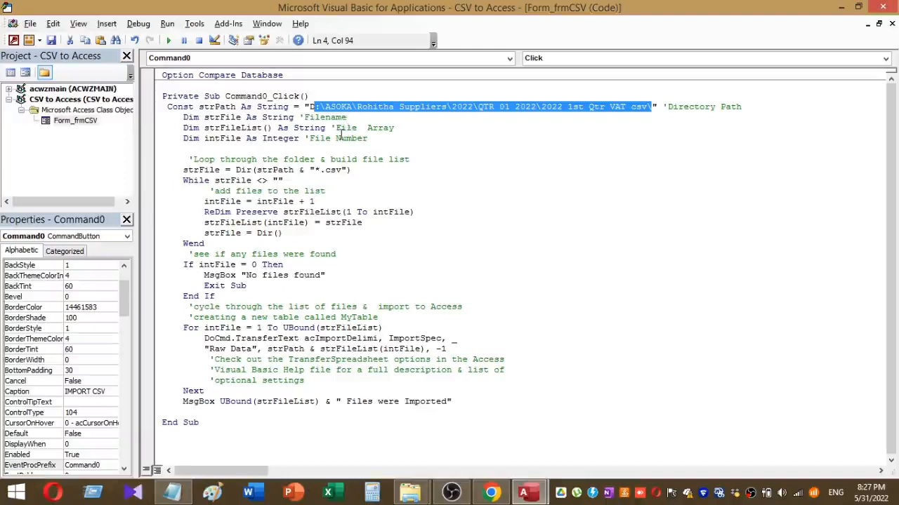
mouse_move(351, 238)
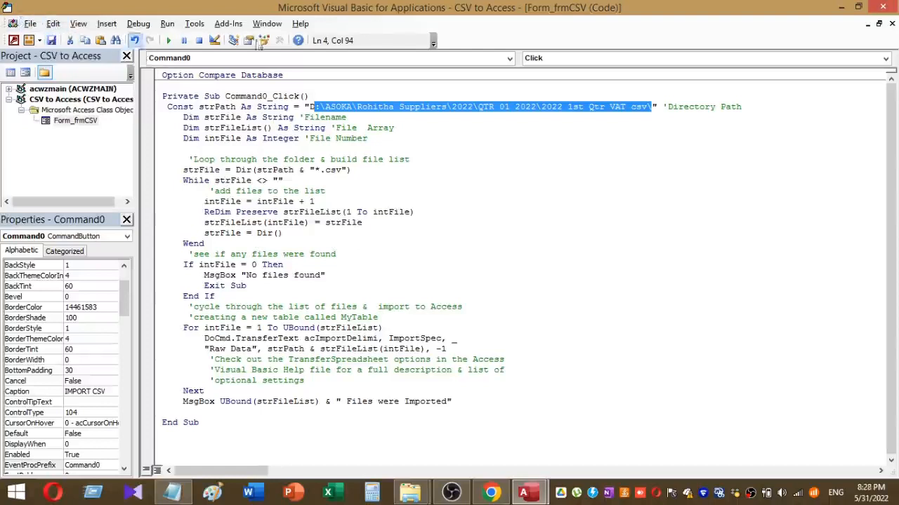
mouse_move(14, 39)
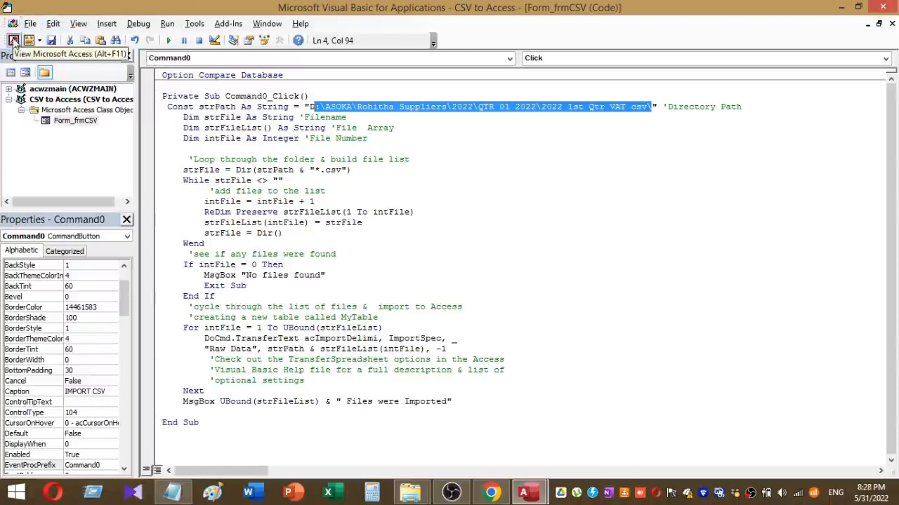
- Run IMPORT CSV from frmCSV in Form View and acknowledge the 1-file-imported message
click(15, 40)
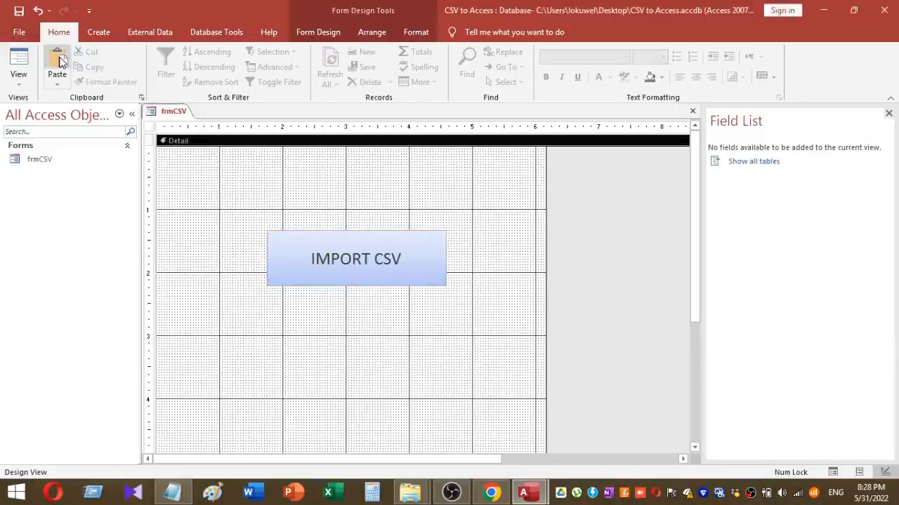
mouse_move(56, 63)
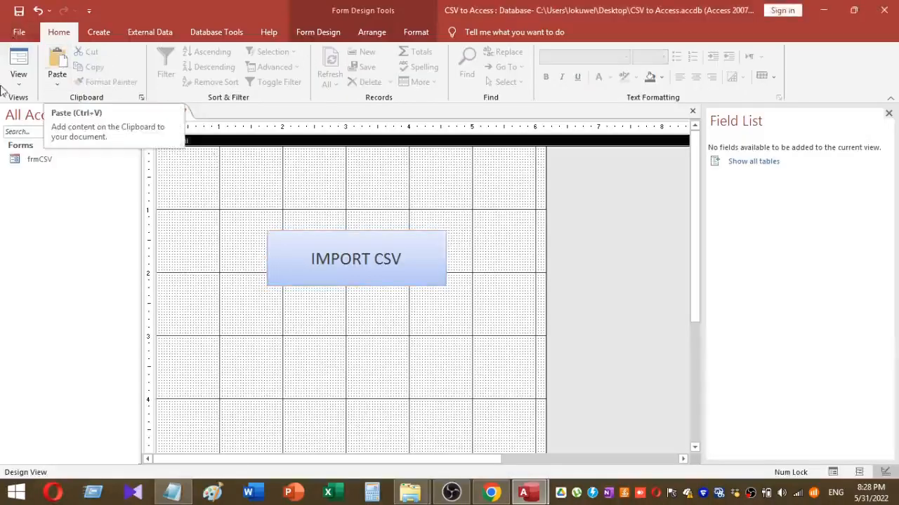
click(18, 63)
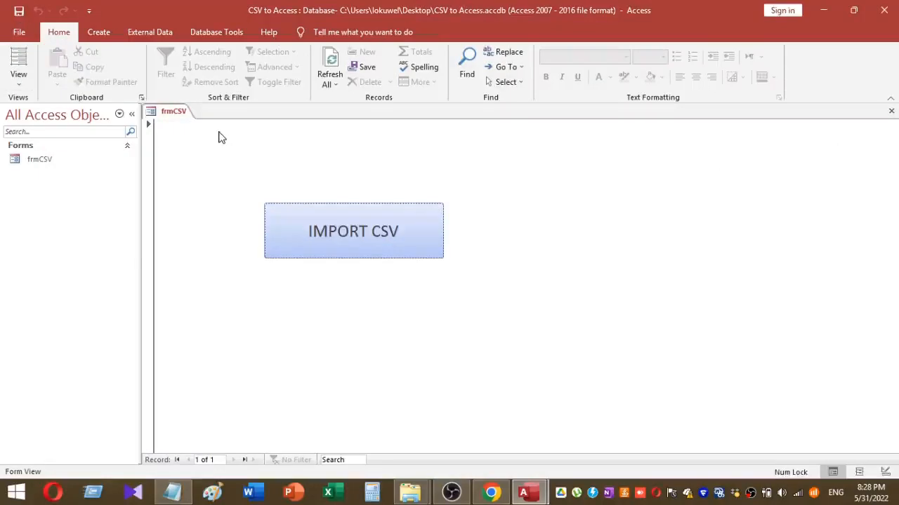
mouse_move(433, 329)
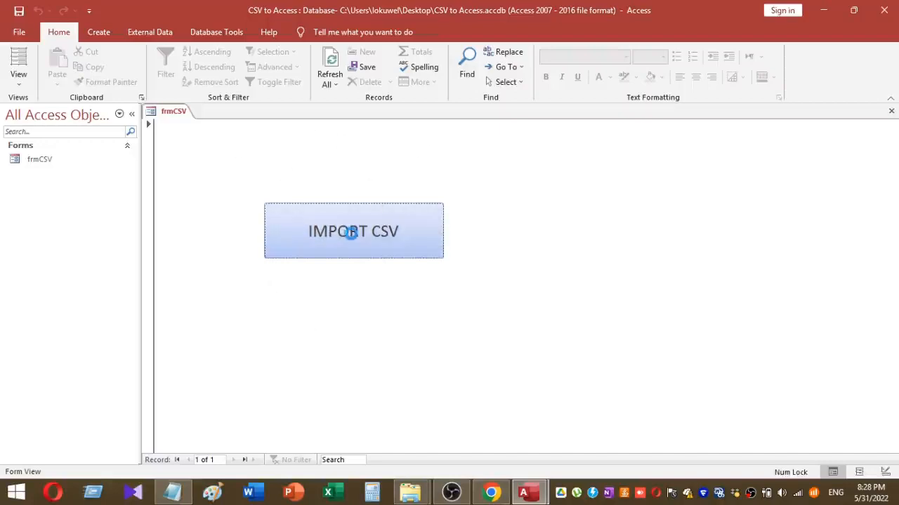
click(353, 230)
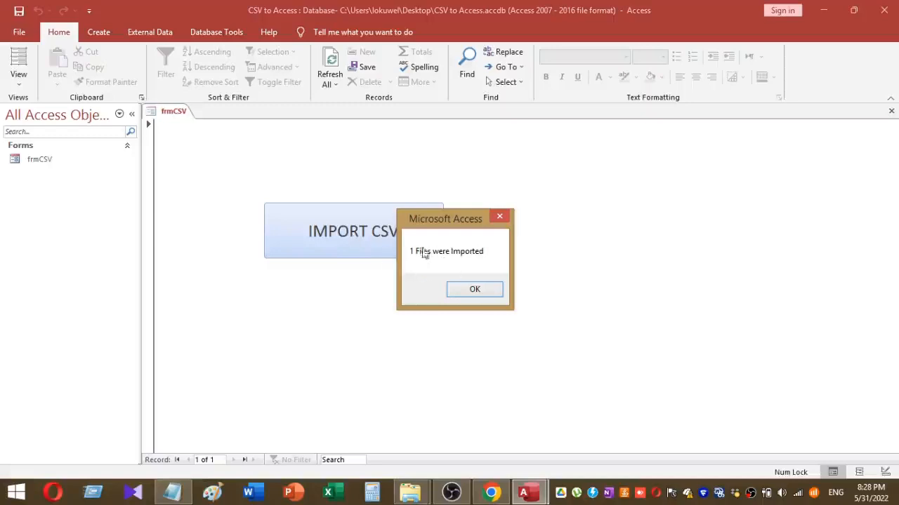
mouse_move(434, 264)
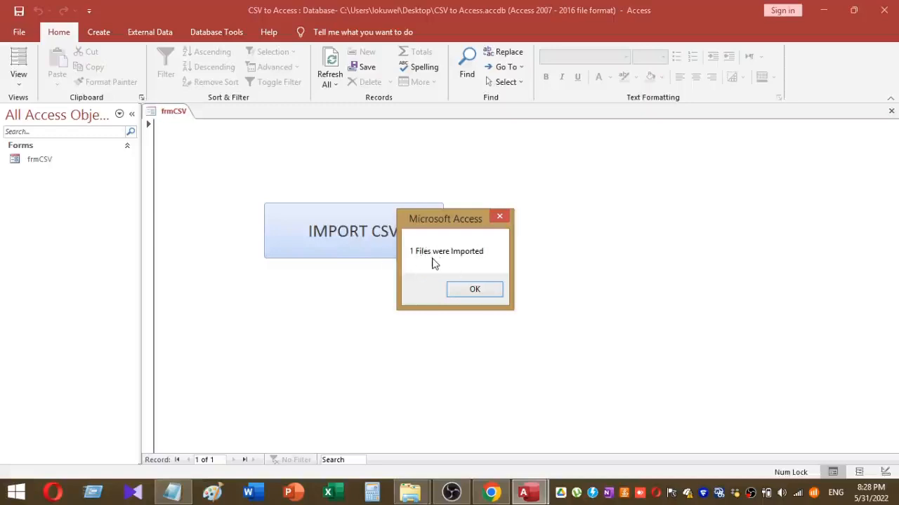
click(474, 289)
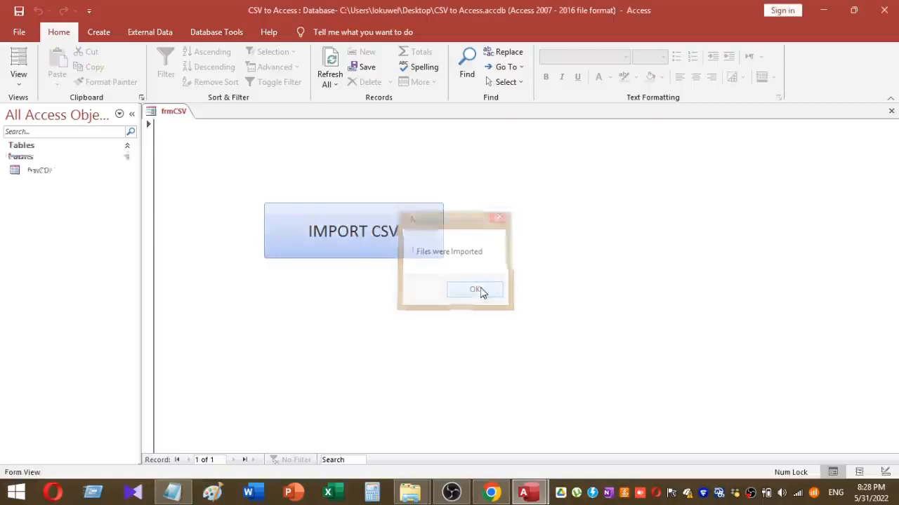
- Open the new Raw Data table to view the imported invoice rows
click(476, 289)
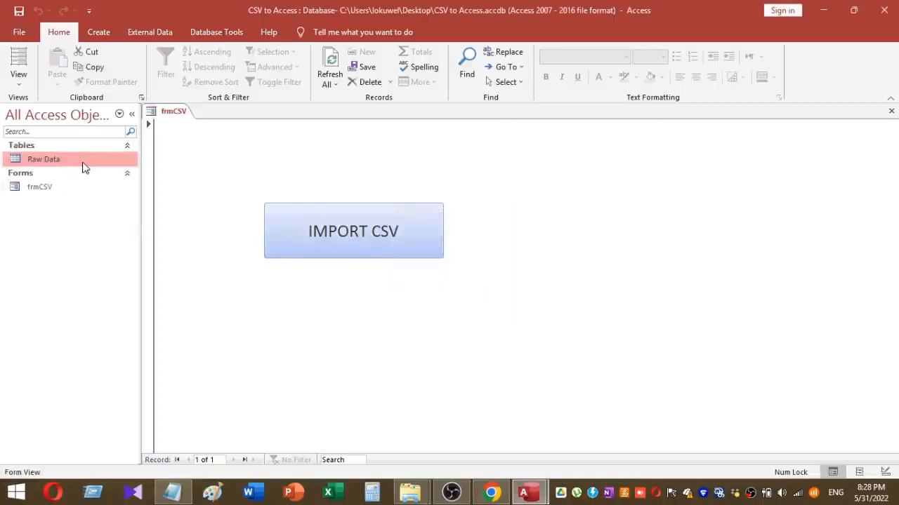
click(354, 231)
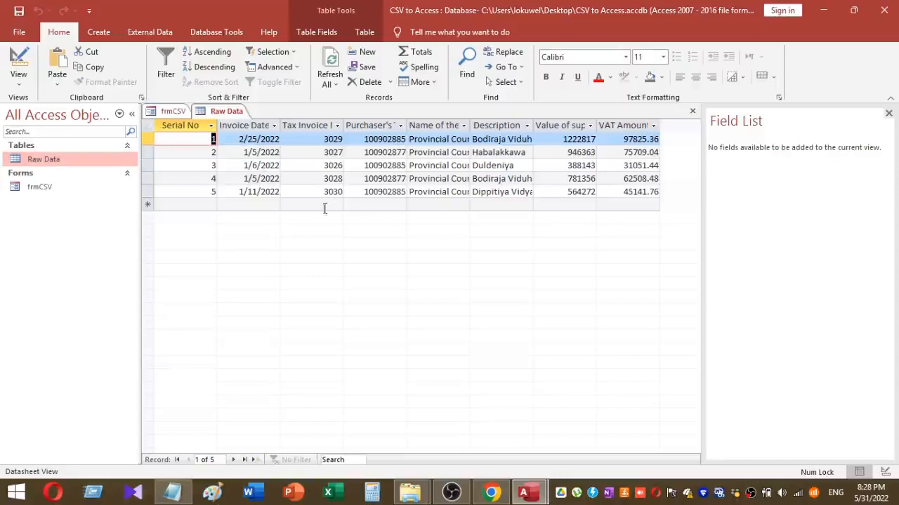
mouse_move(267, 233)
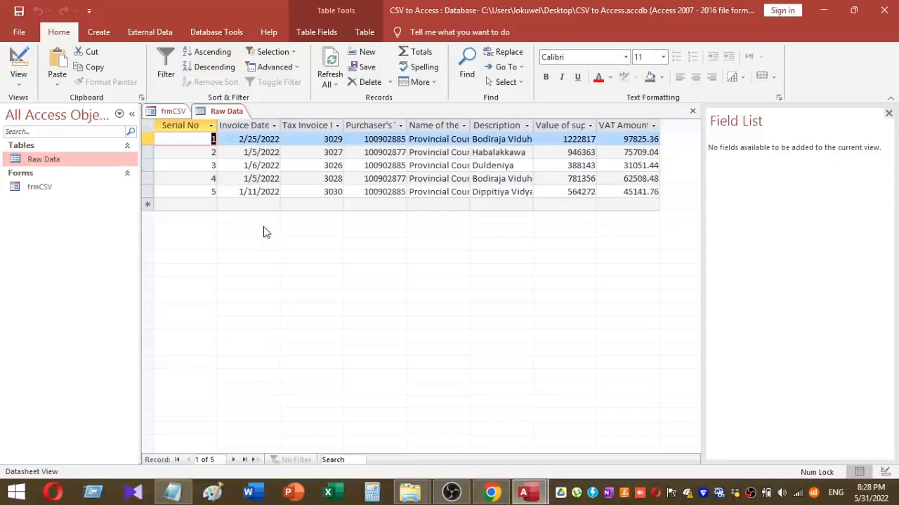